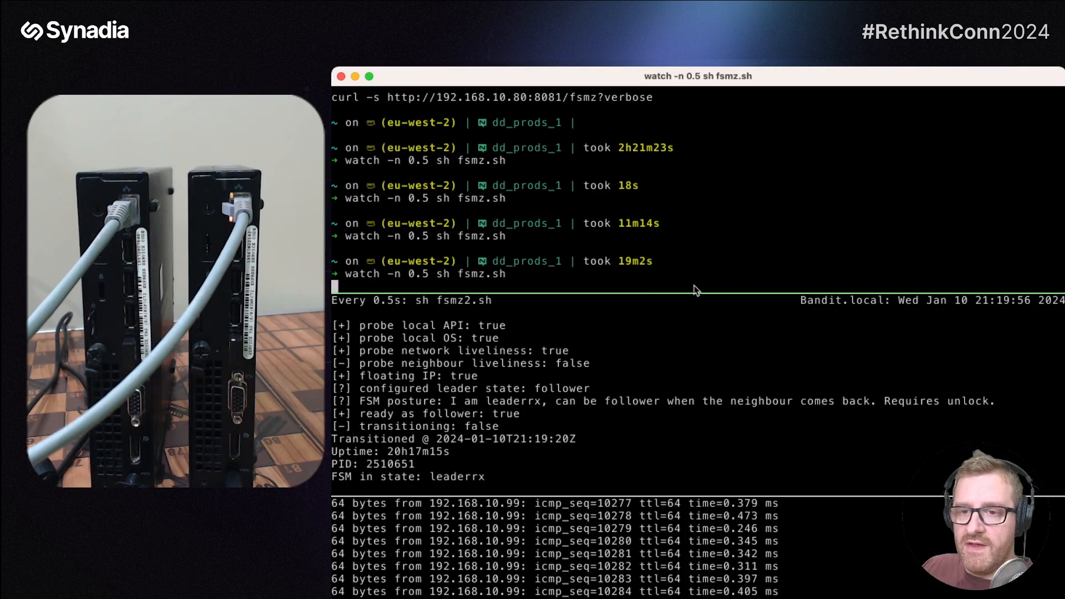
mouse_move(472, 353)
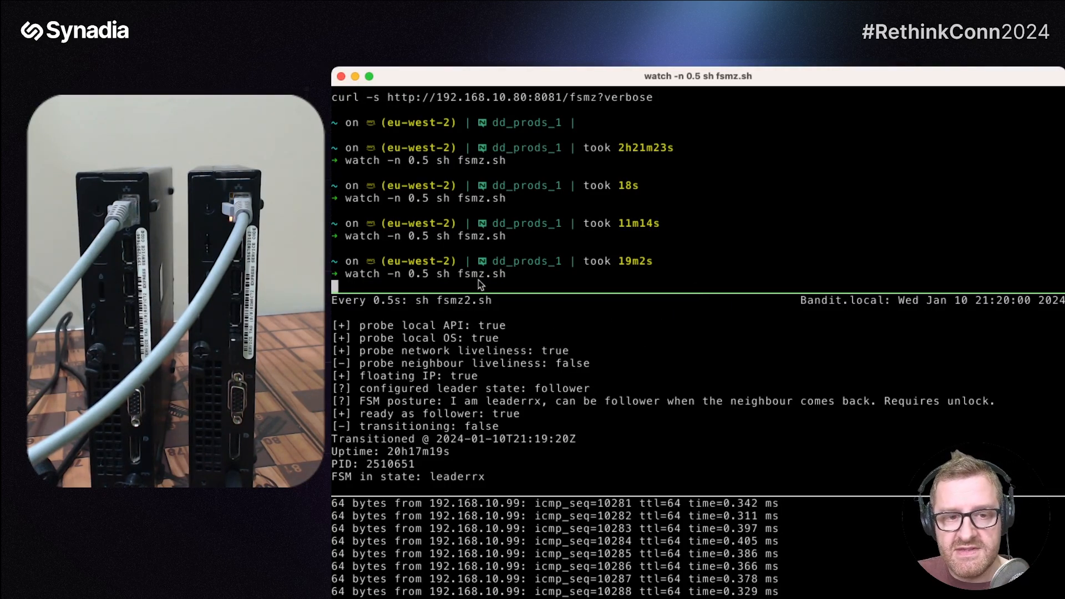
mouse_move(539, 279)
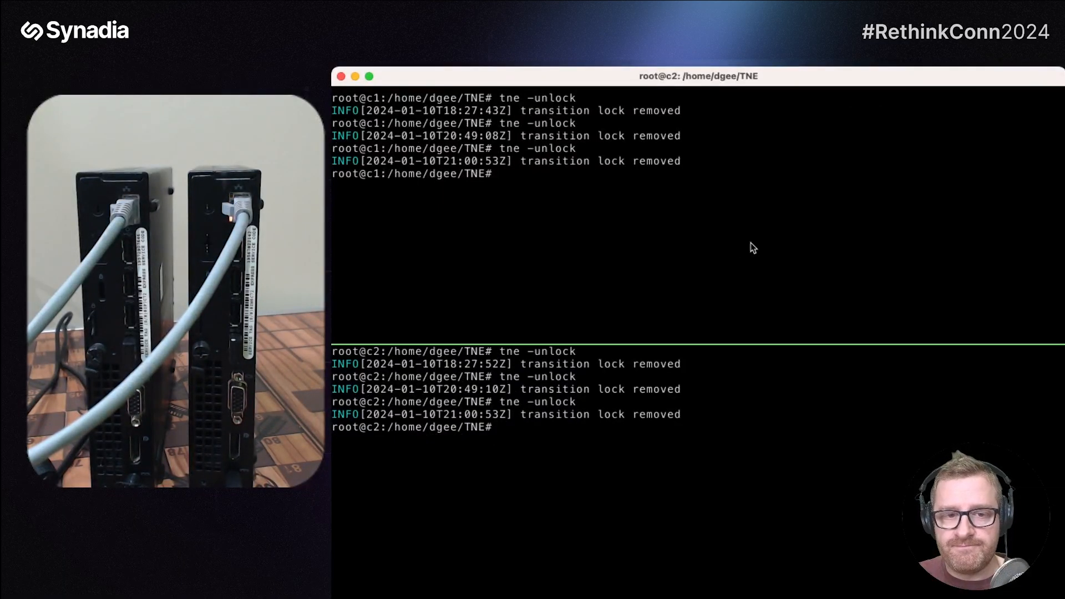
Step: Run tne -unlock to remove the transition lock on the nodes
type("tne -unlock")
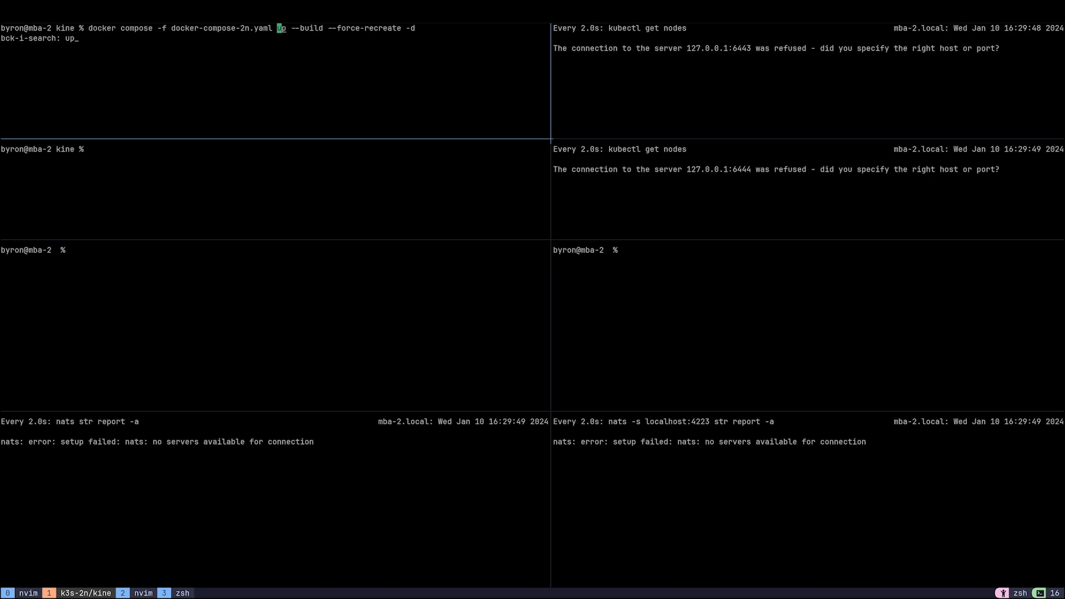
Step: Run the recalled docker compose up command to launch the two-node k3s1/k3s2 cluster
key("Enter")
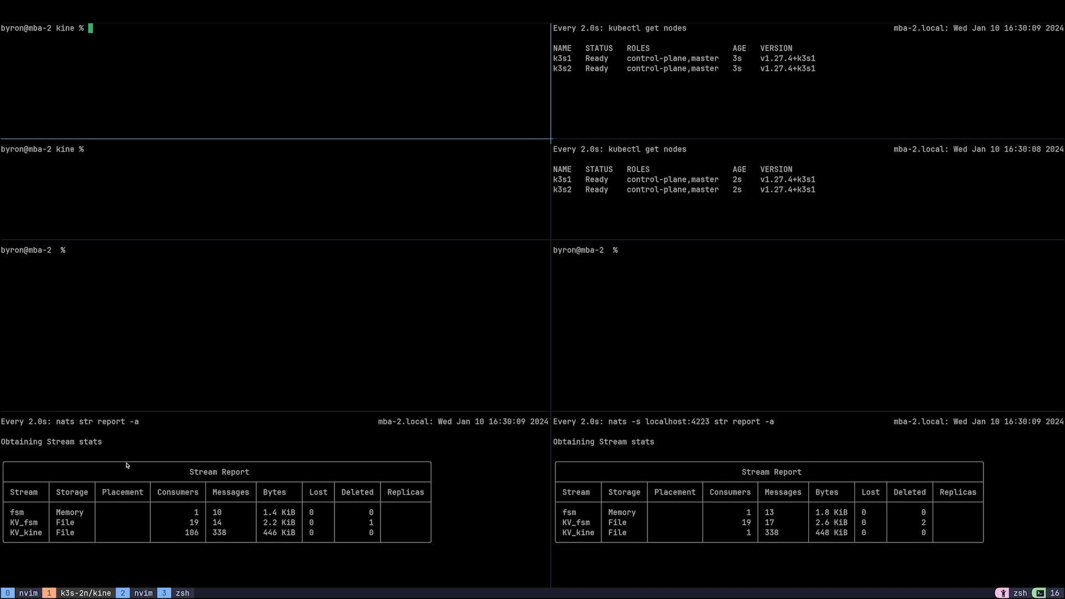
mouse_move(194, 457)
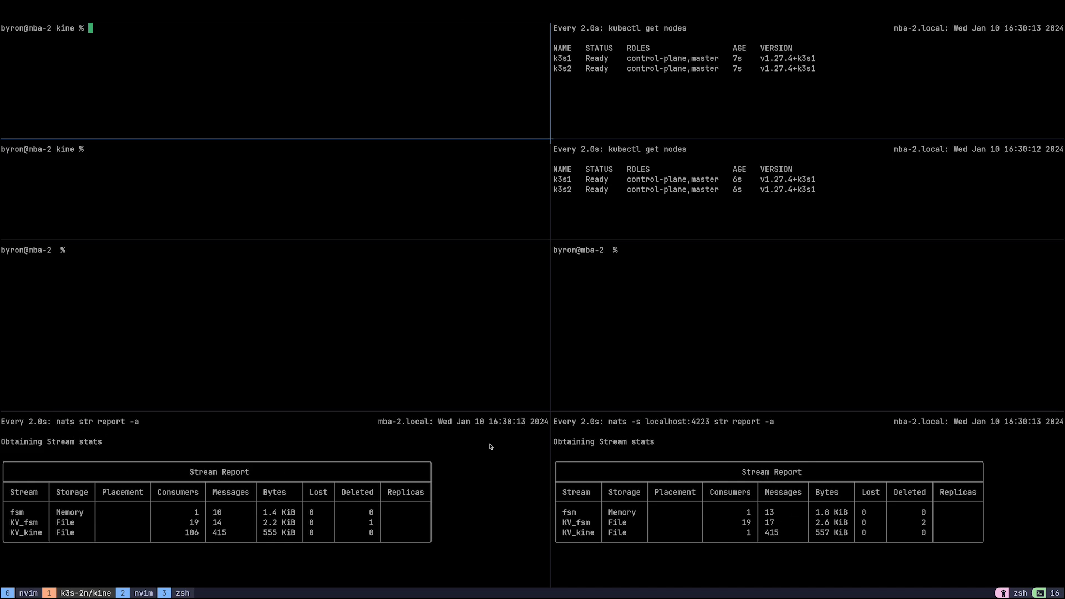
mouse_move(85, 439)
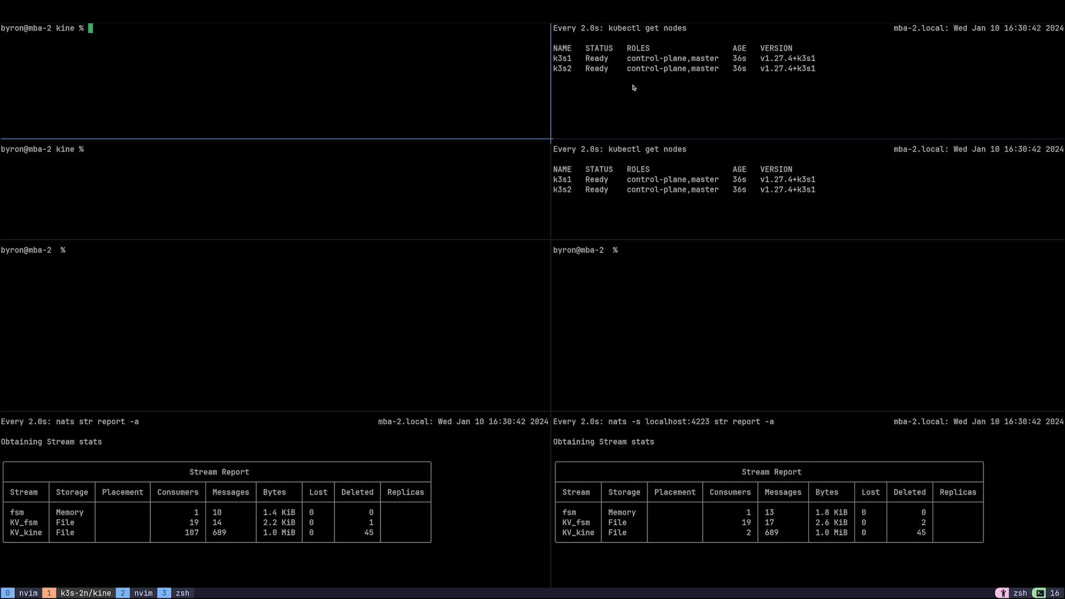
mouse_move(694, 86)
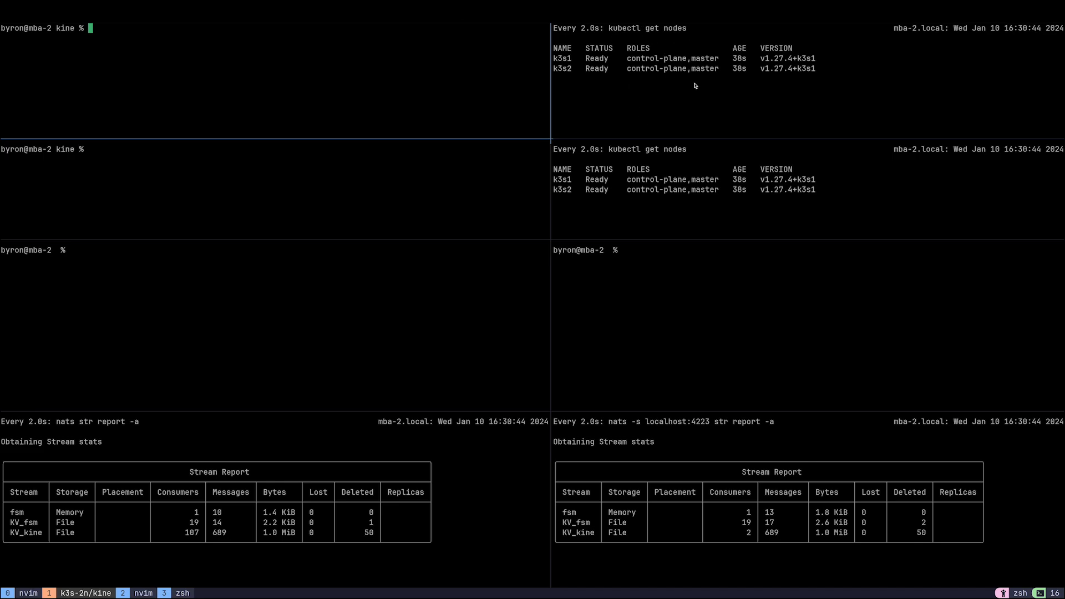
mouse_move(608, 125)
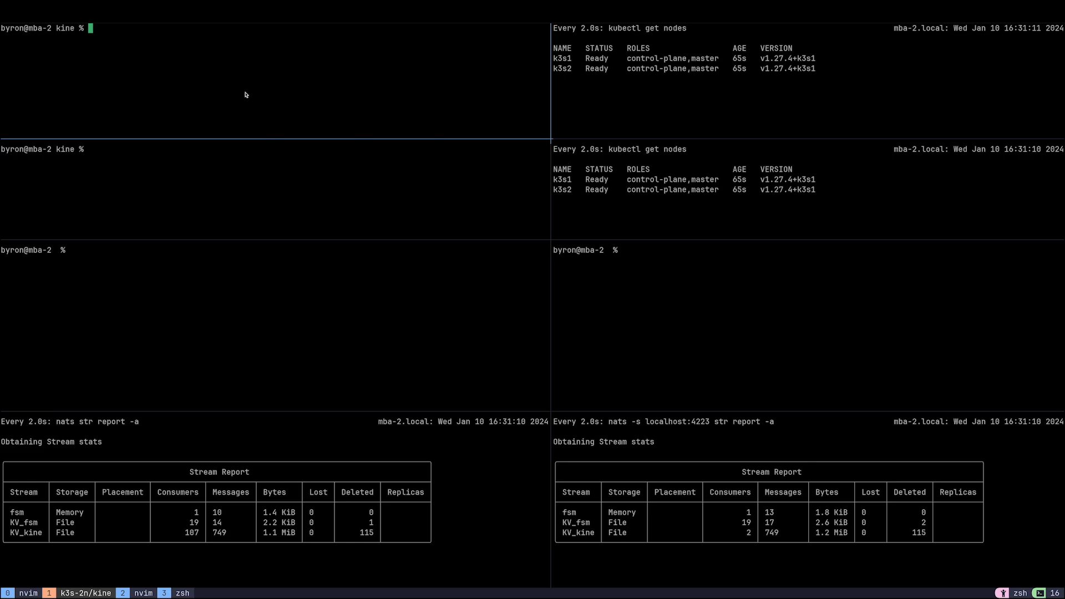
mouse_move(236, 91)
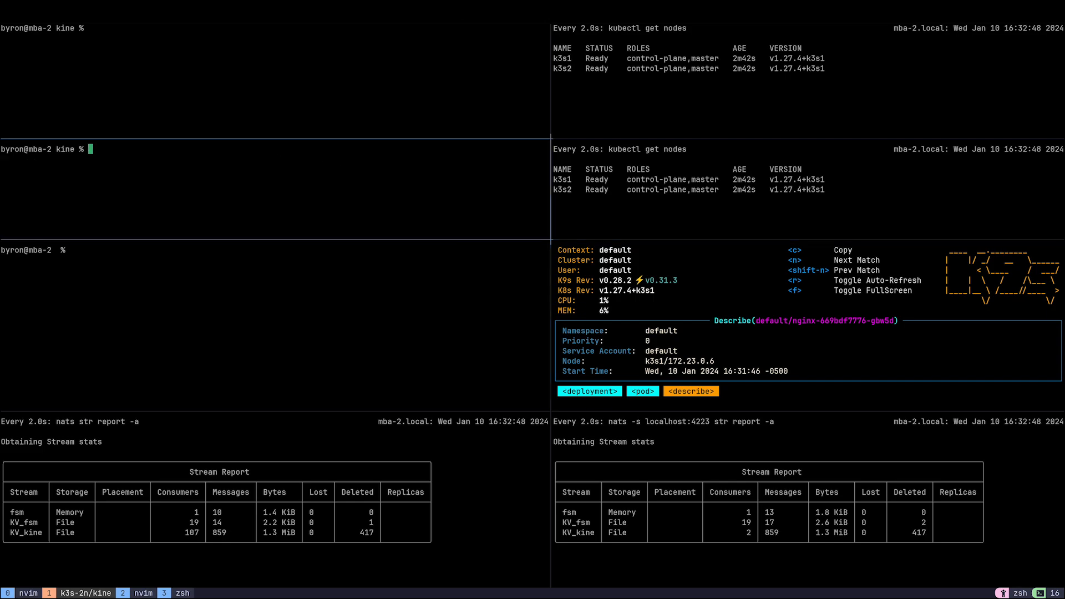
Step: Apply ../workloads/nginx-affinity.yaml to deploy the nginx pod
type("kubectl apply -f ../workloads/nginx-affinity.yaml")
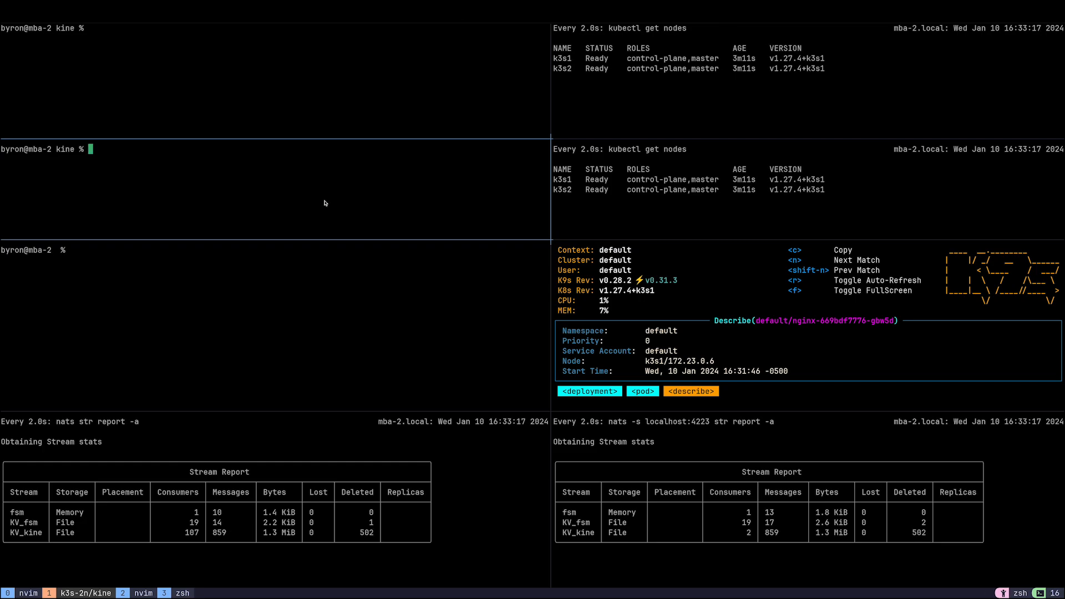
Step: Stop the k3s2 node with docker compose -f docker-compose-2n.yaml stop
type("docker compose -f docker-c")
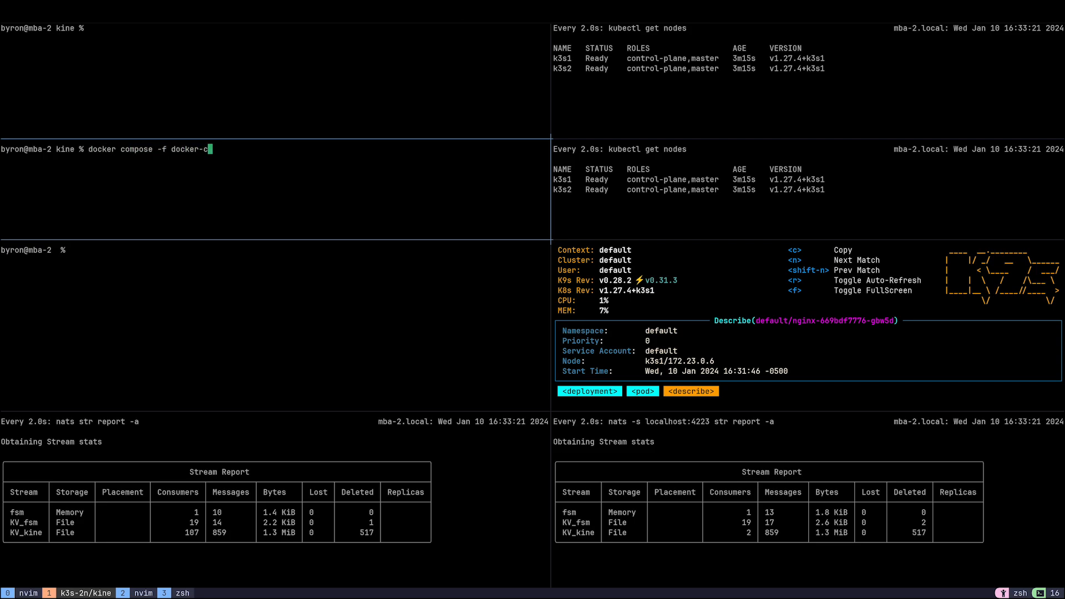
type("ompose-")
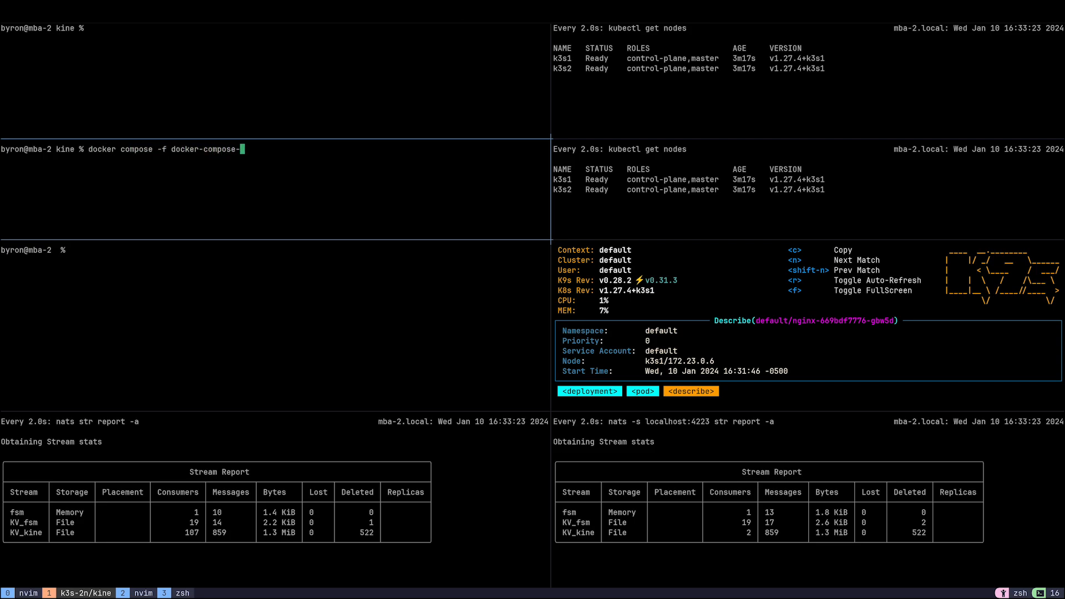
type("2n.yaml")
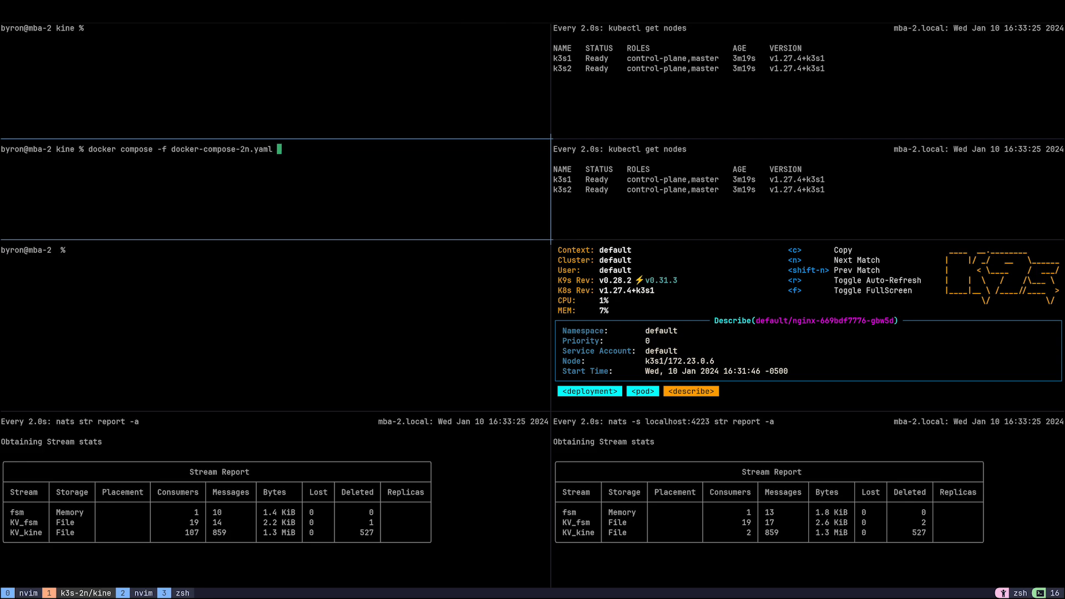
type("stop")
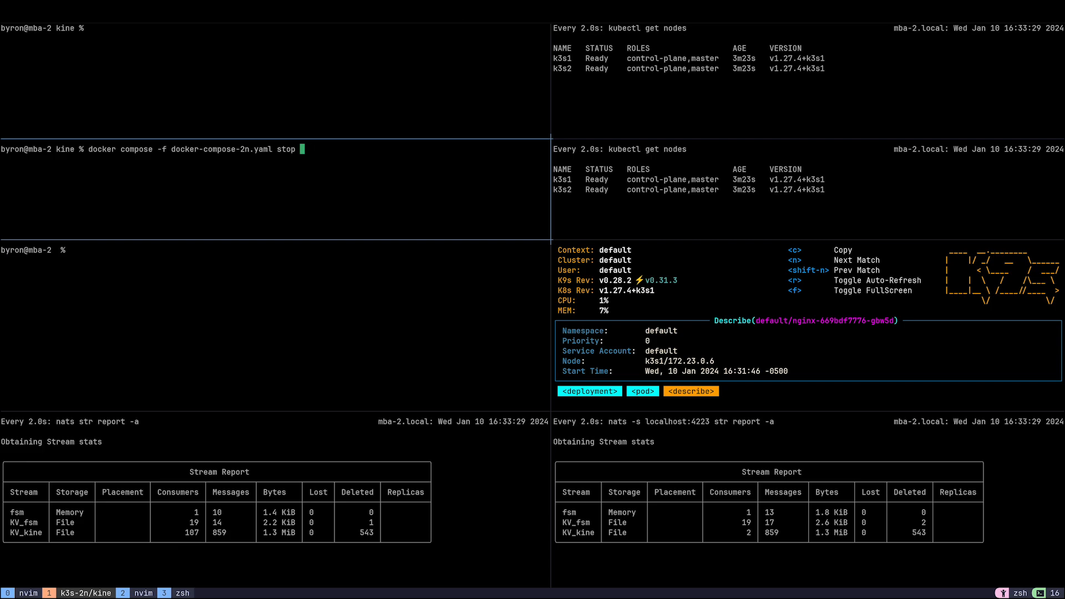
type("k3s2 k3")
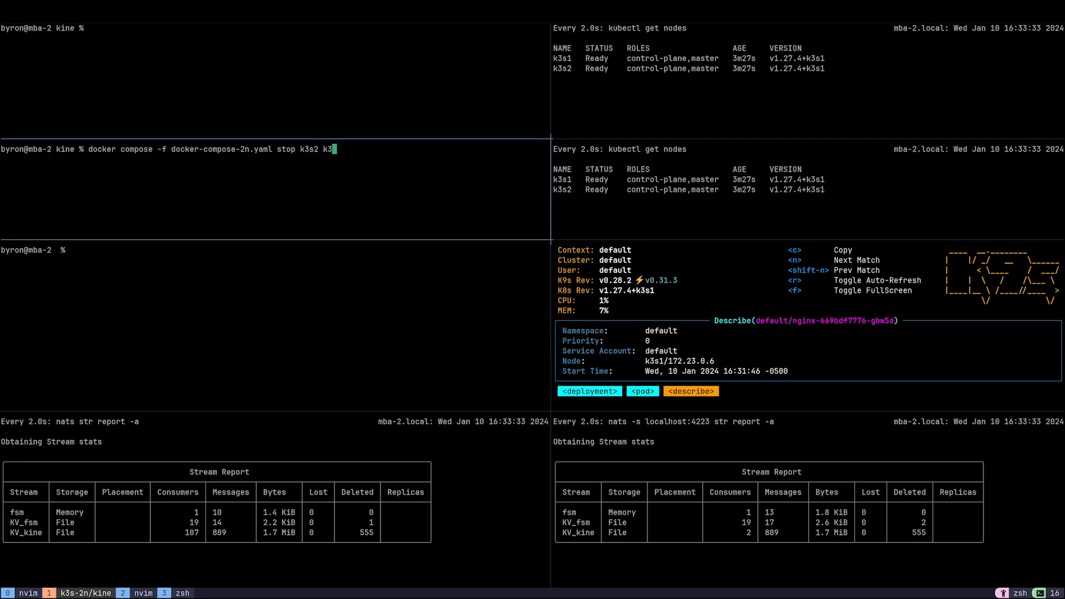
key("Return")
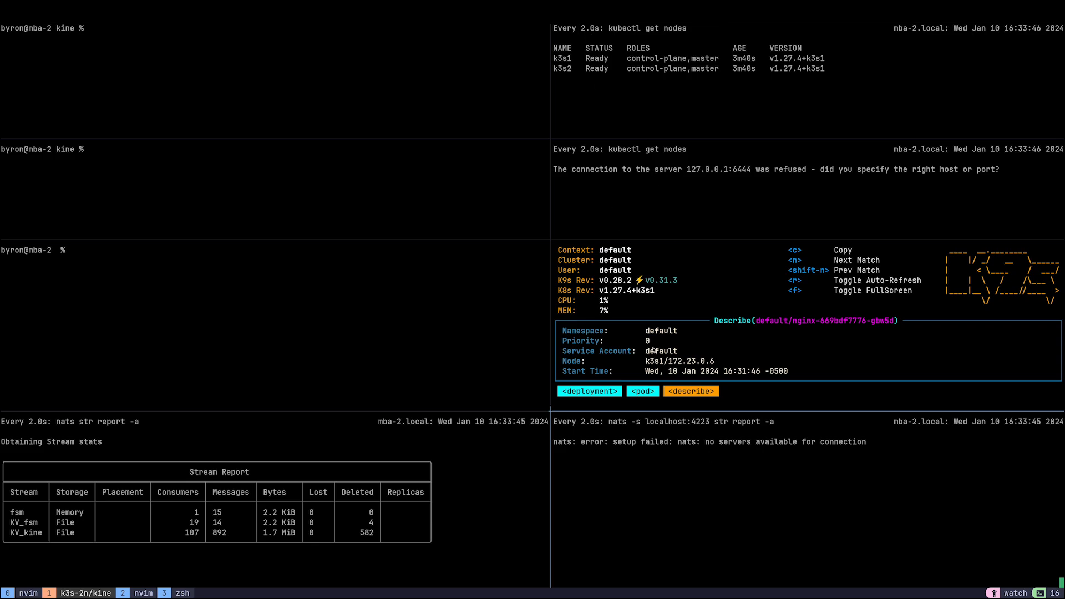
mouse_move(647, 339)
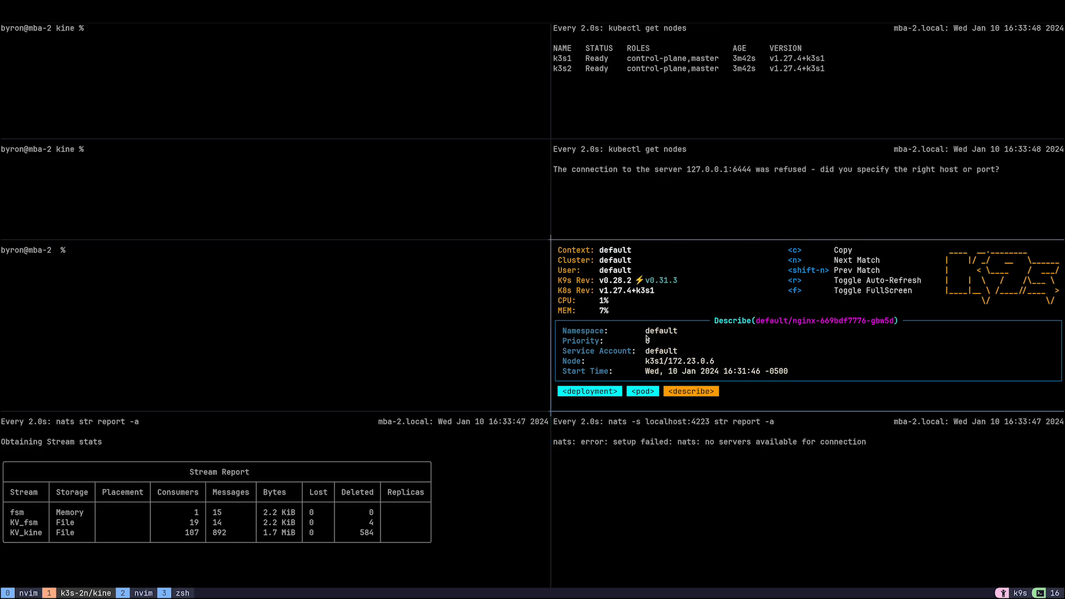